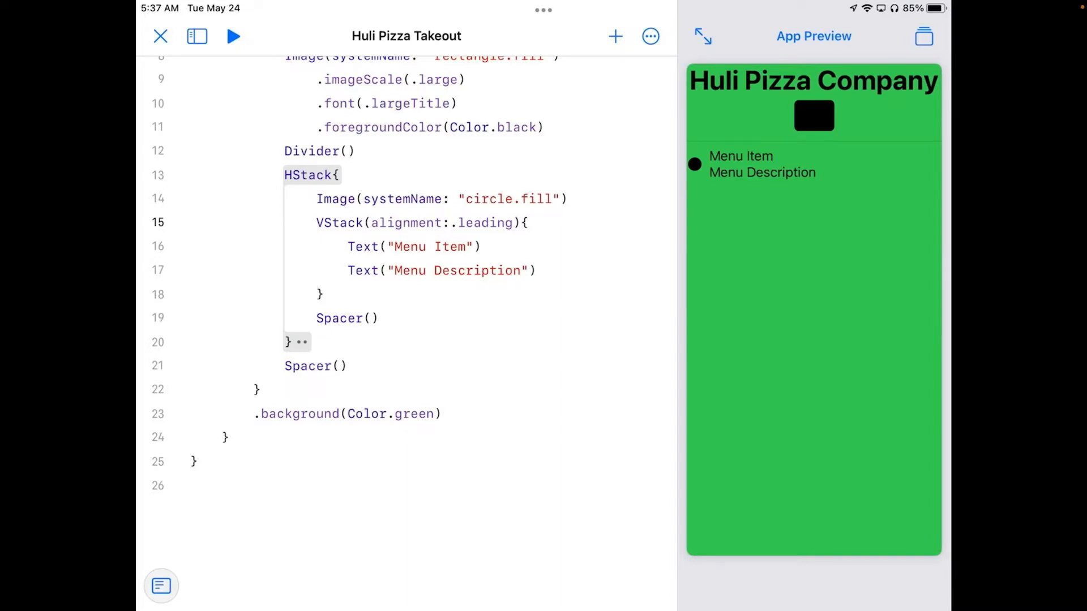
Add a new Swift File to the Huli Pizza Takeout project from the sidebar's add menu.
left_click(197, 36)
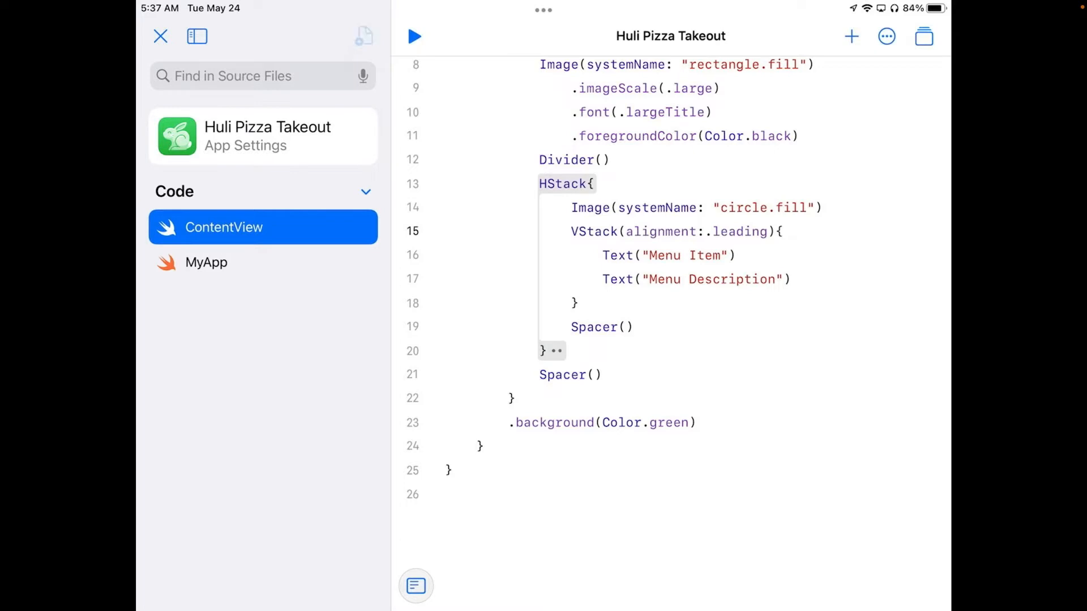
left_click(364, 36)
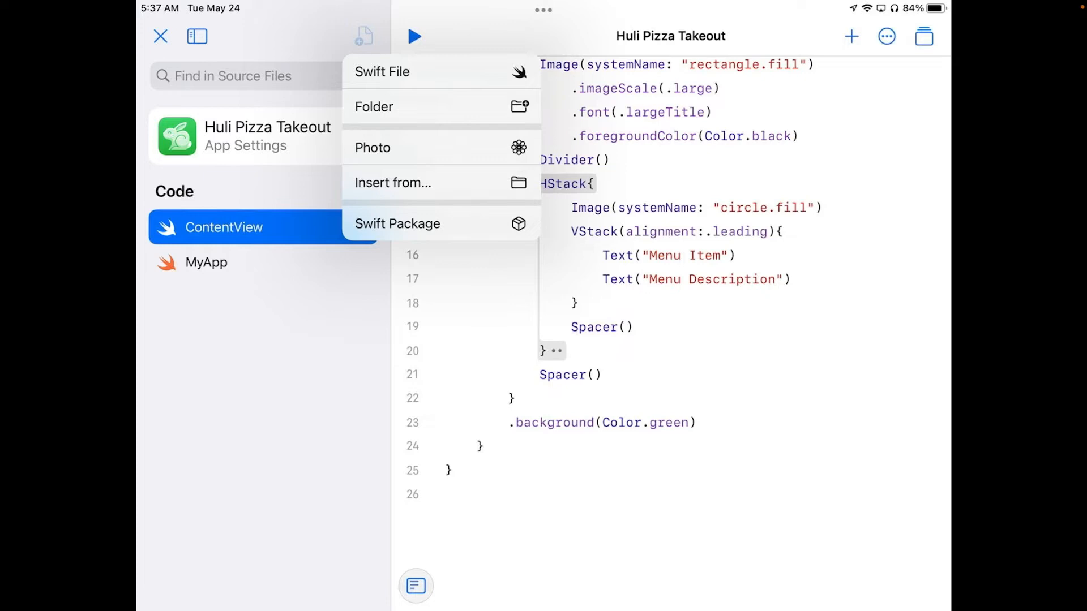
left_click(382, 71)
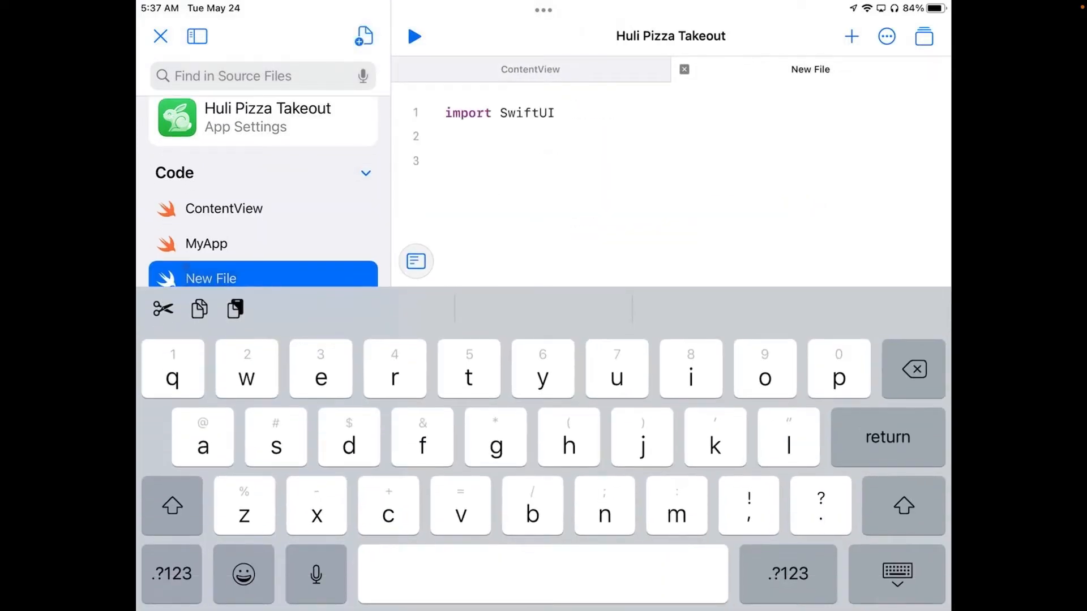
Rename New File to MenuItemView and place the cursor below import SwiftUI.
left_click(897, 573)
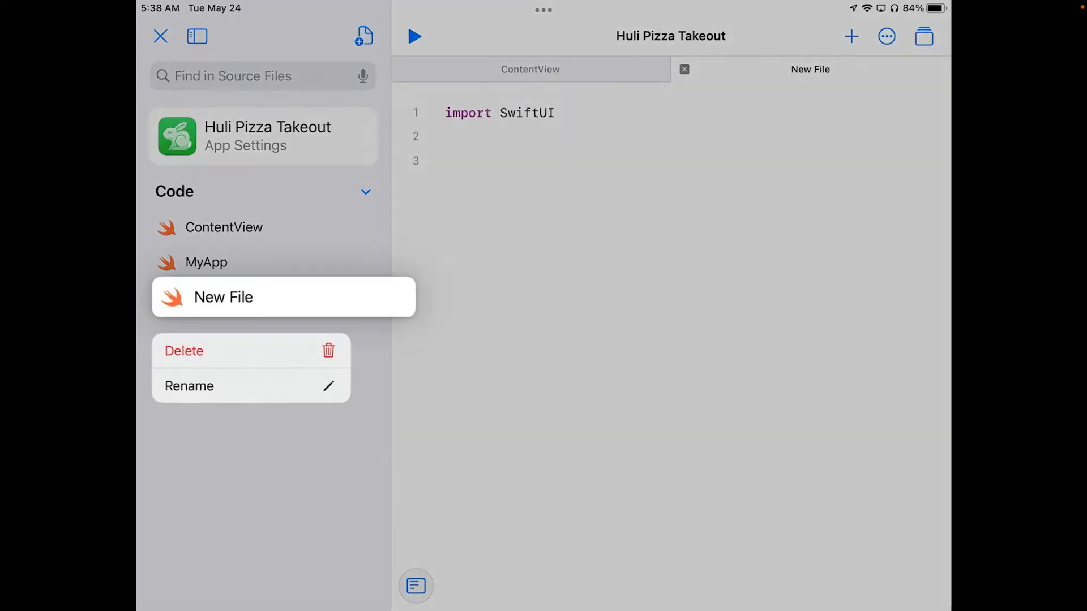
left_click(189, 386)
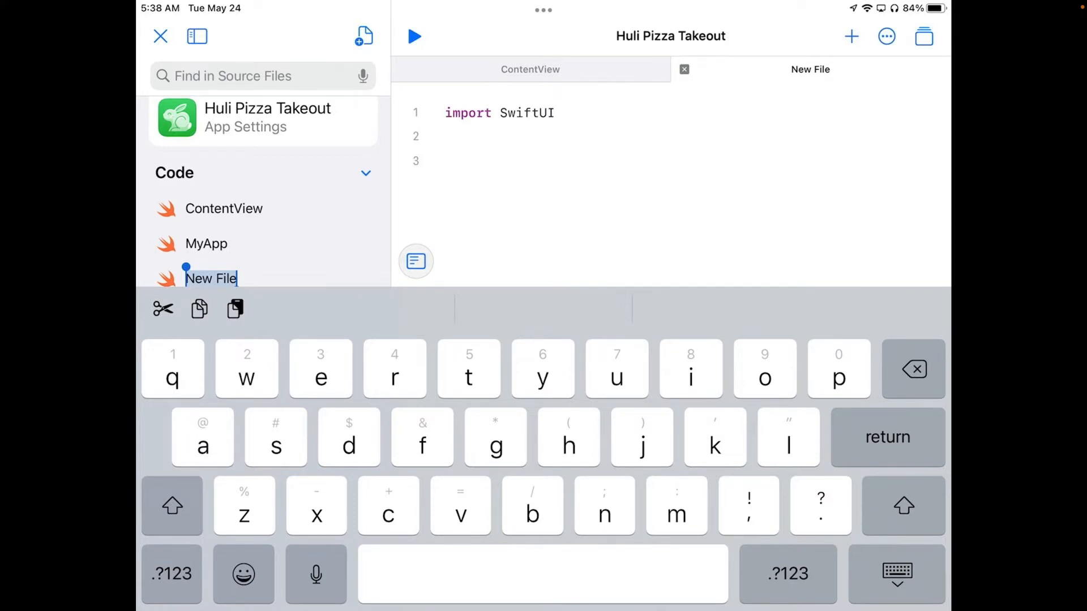
type("MenuItemView")
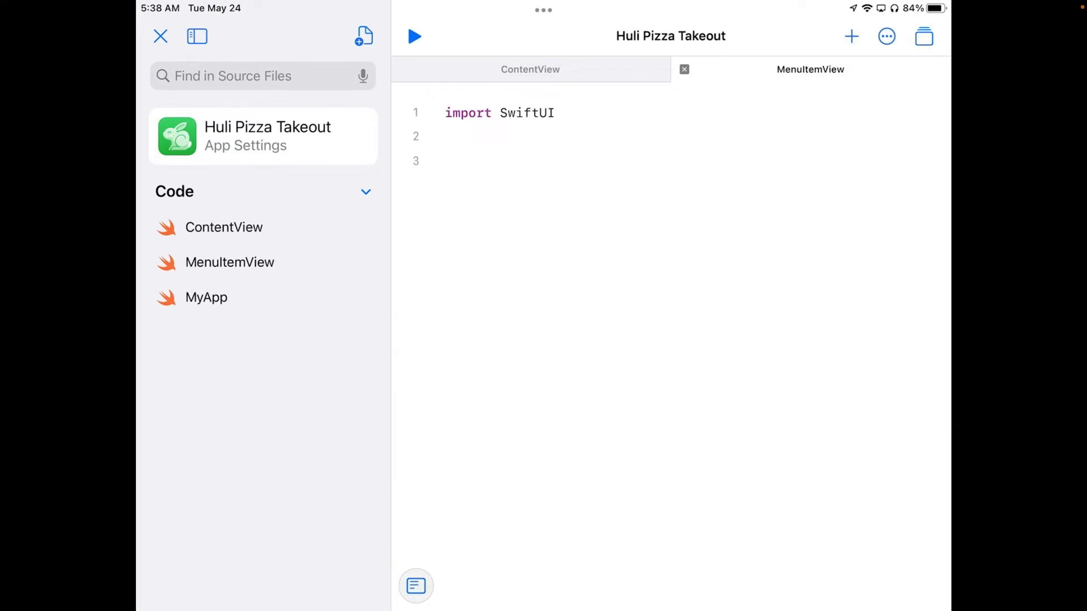
left_click(230, 261)
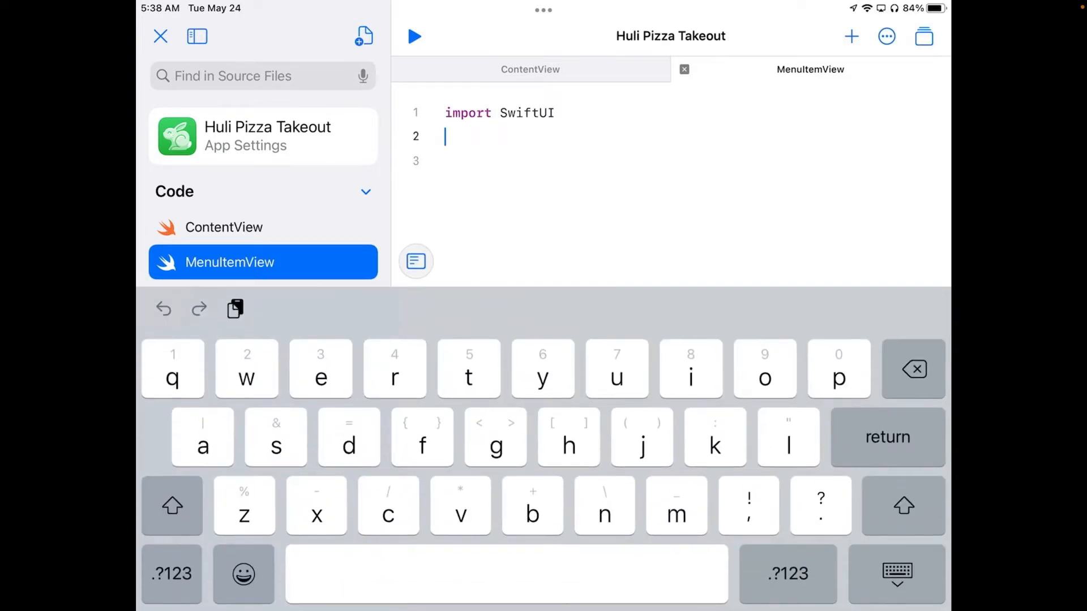
Insert the SwiftUI View template and accept MenuItemView as the struct name.
type("View: View {")
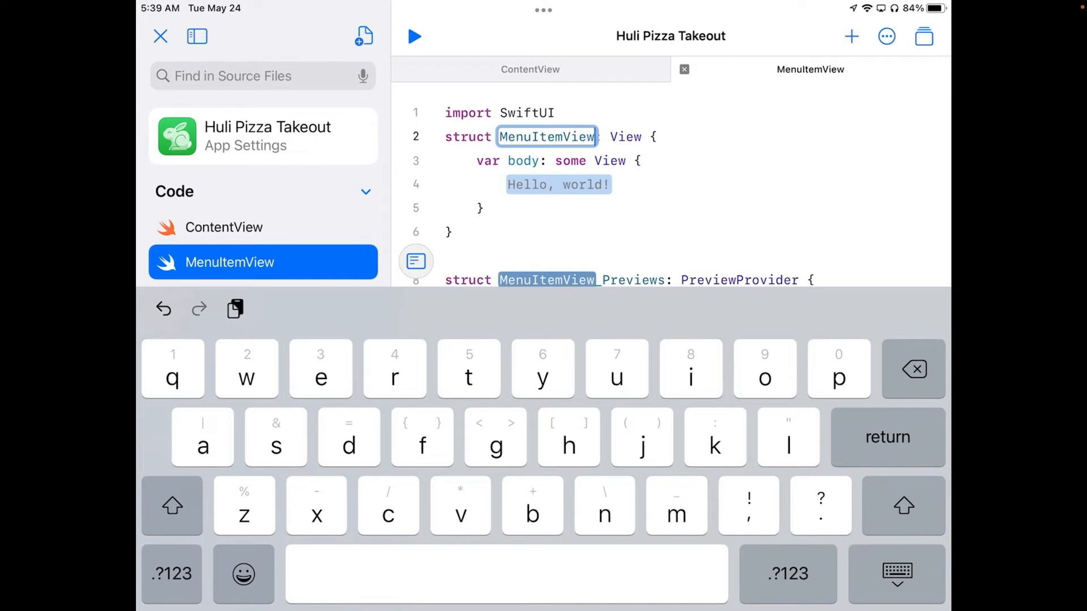
left_click(897, 572)
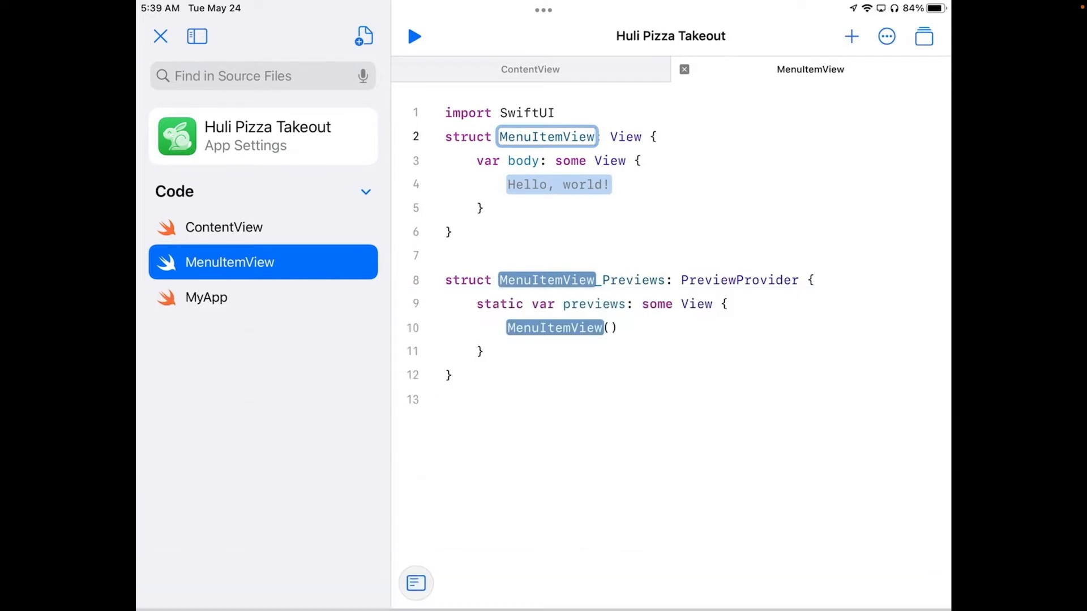
double_click(558, 184)
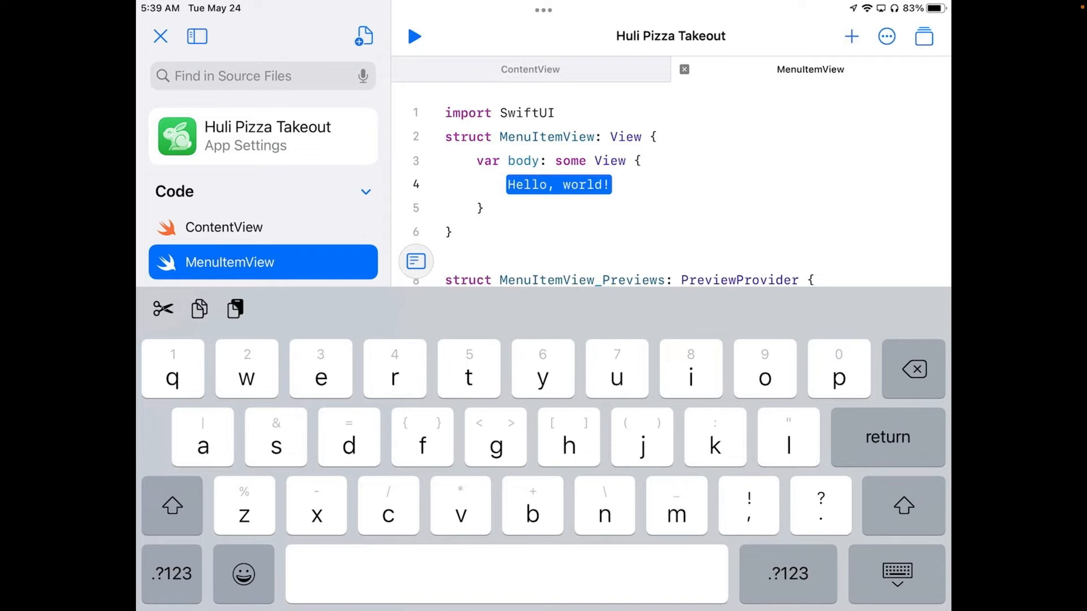
Show the live preview and delete the Hello, world! placeholder from MenuItemView's body.
left_click(895, 572)
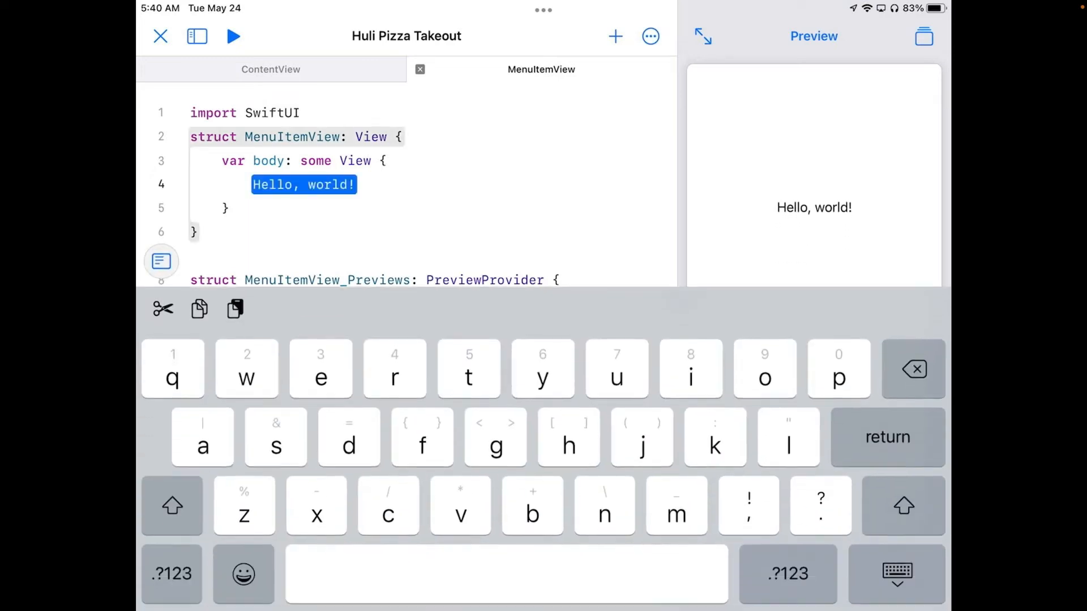
key("delete")
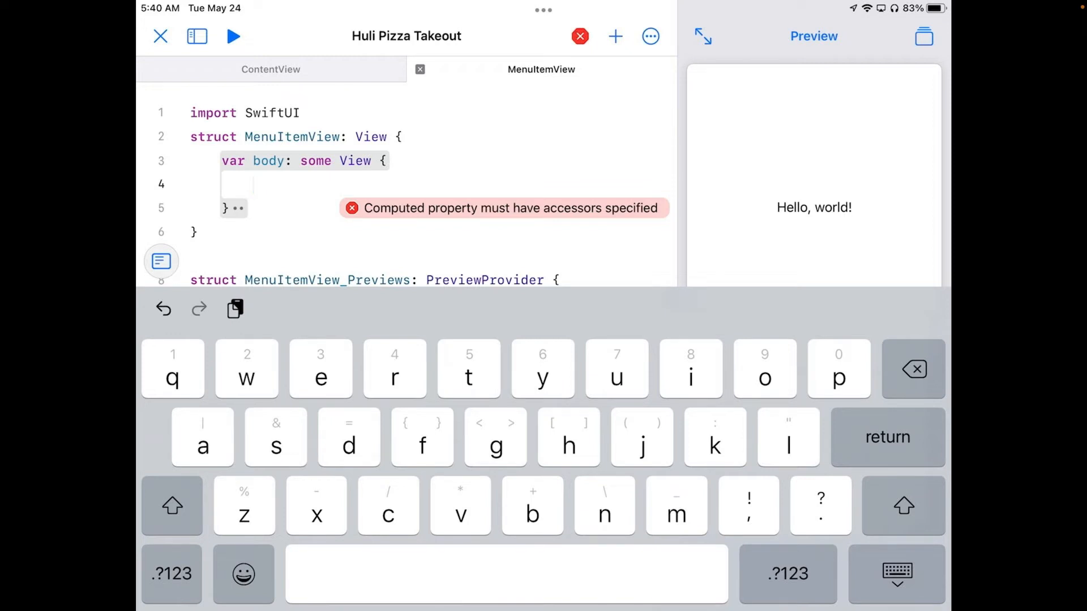
left_click(897, 575)
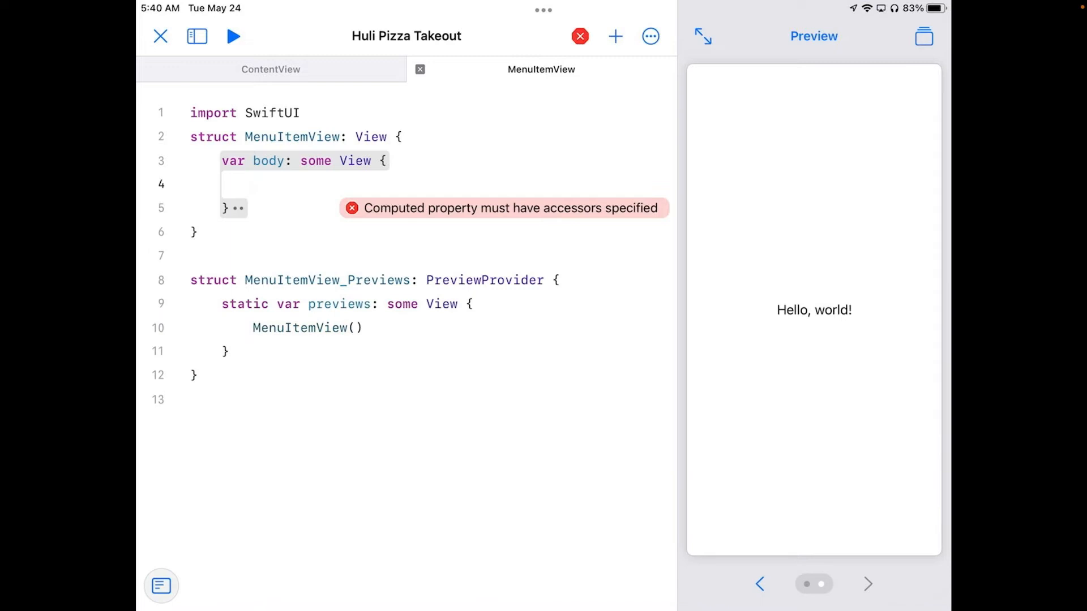
Toggle the file sidebar and return to the ContentView file.
left_click(197, 36)
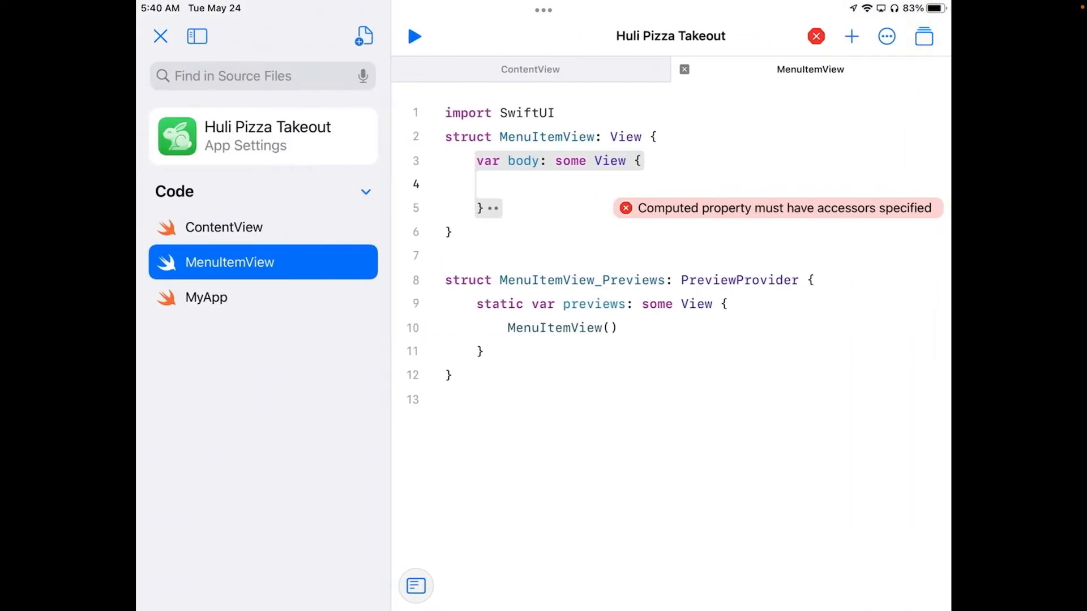
left_click(197, 37)
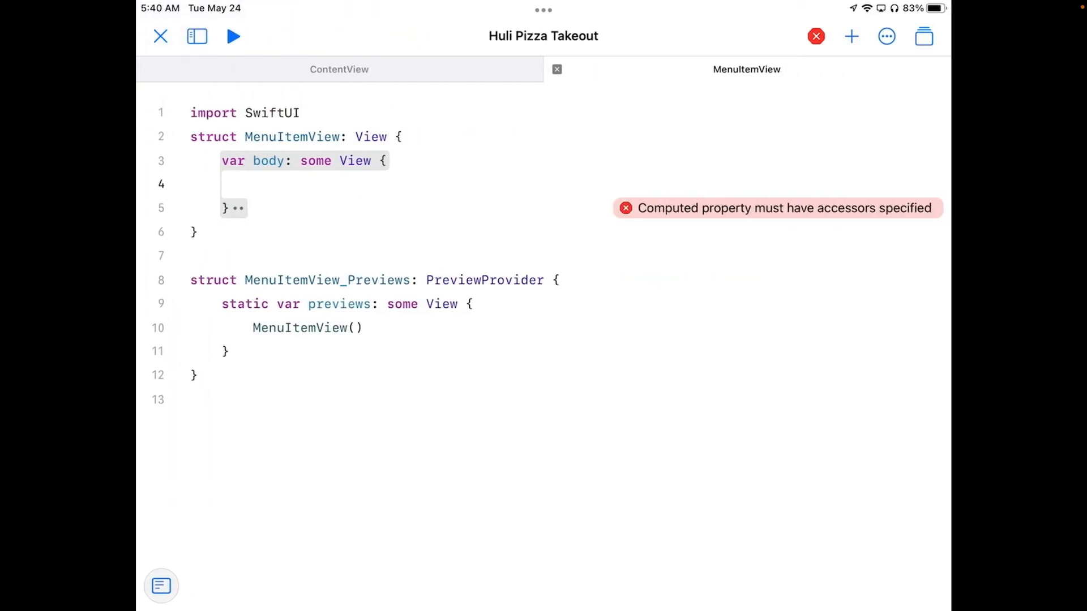
left_click(339, 69)
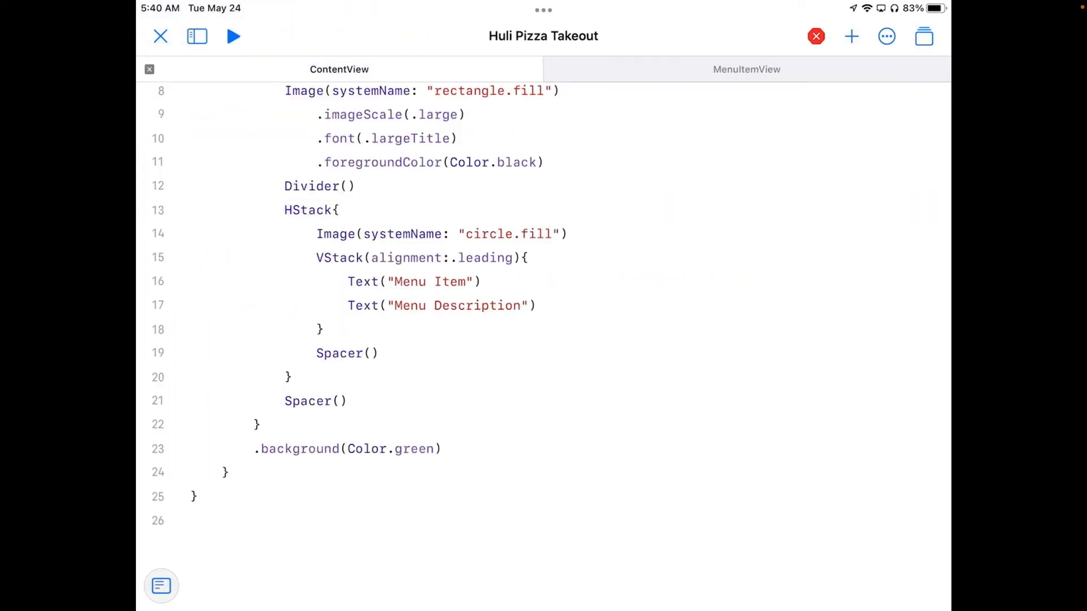
Select and cut the whole menu-row HStack block out of ContentView.
left_click(815, 36)
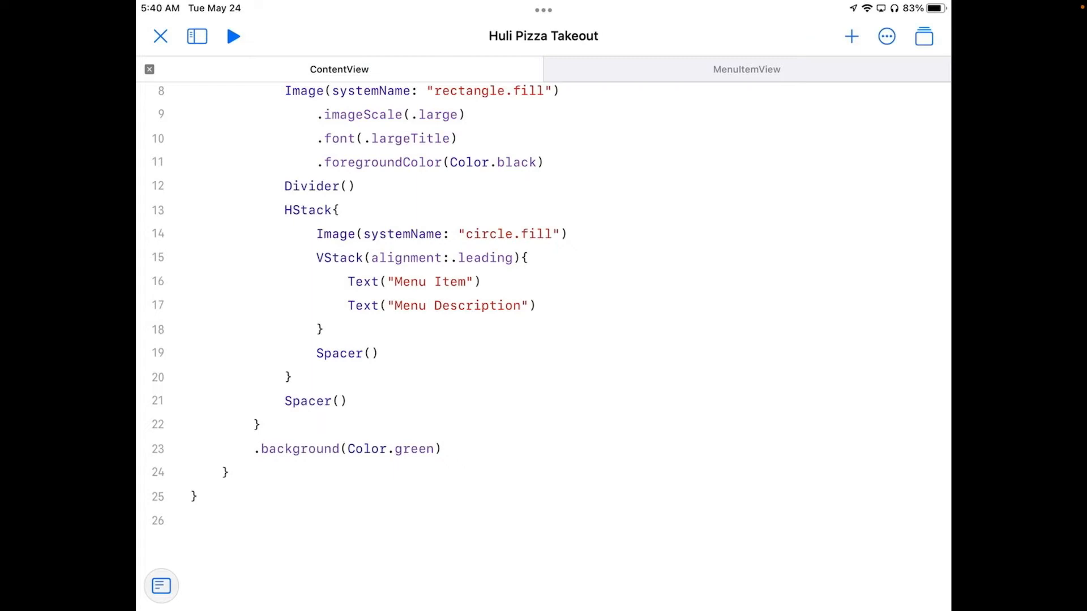
double_click(308, 211)
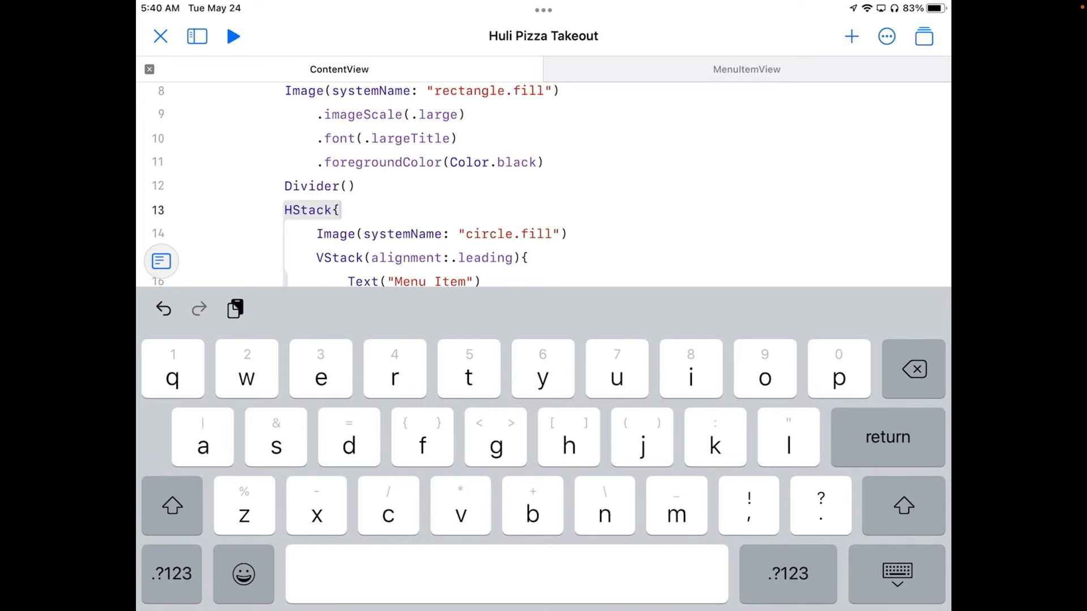
scroll("down", 3)
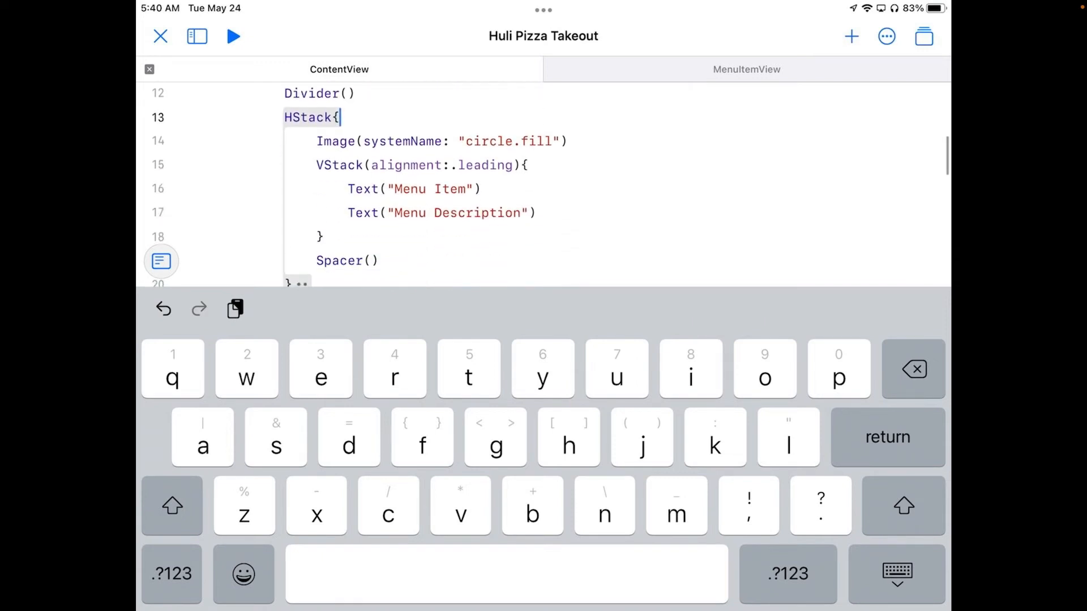
scroll("up", 3)
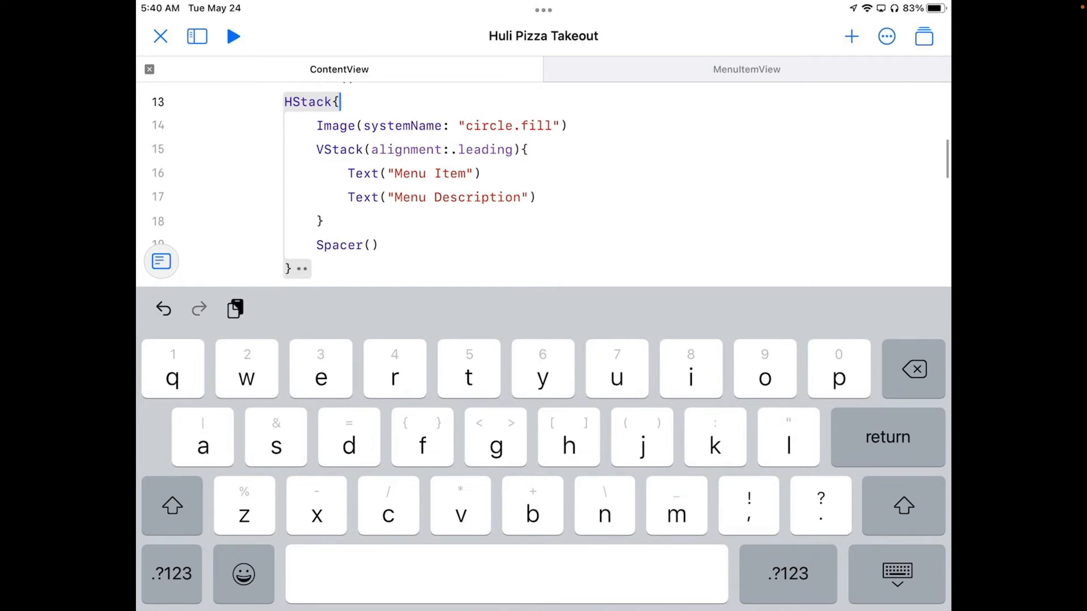
double_click(308, 102)
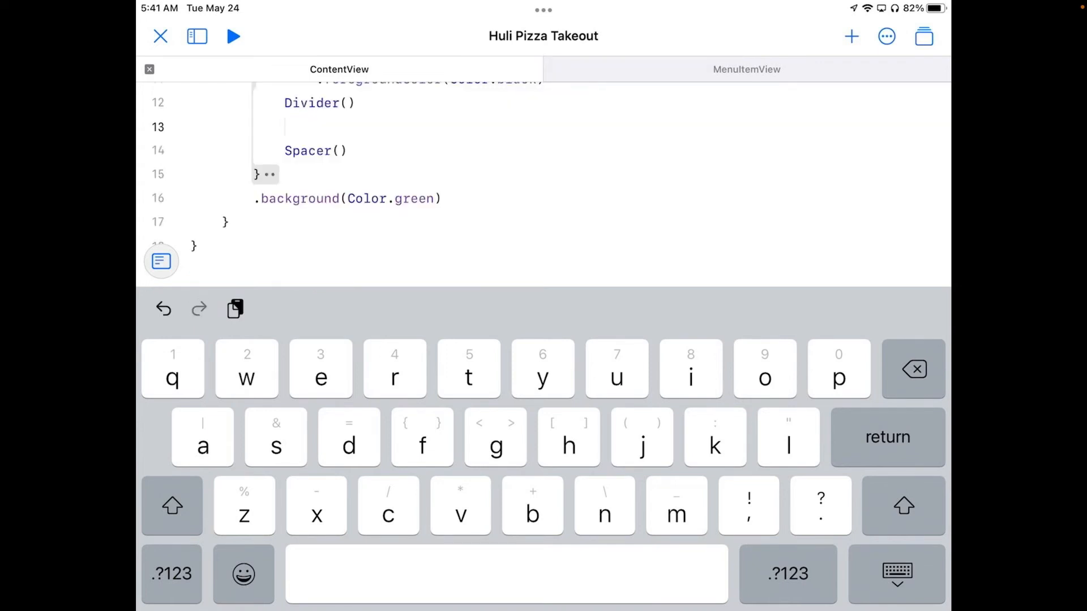
Paste the menu-row HStack into MenuItemView's body and show its preview.
left_click(746, 69)
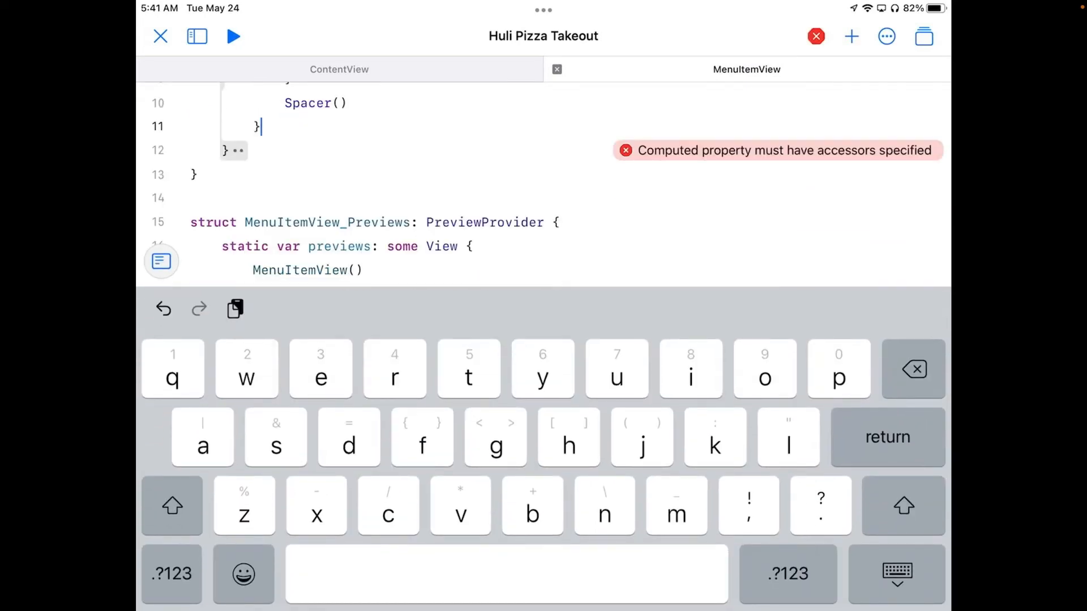
left_click(897, 573)
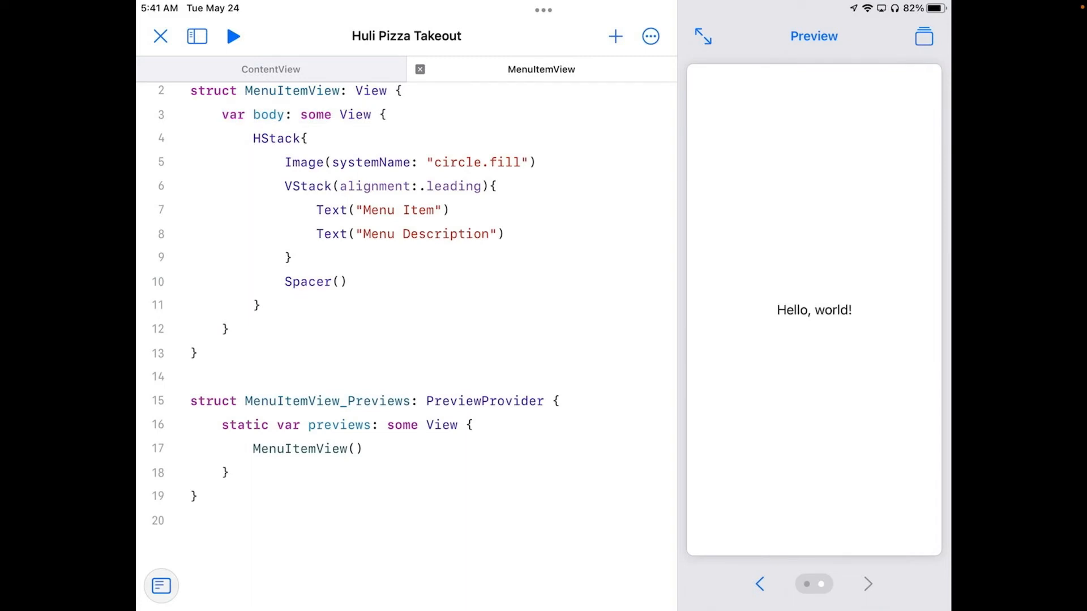
Reopen Huli Pizza Takeout so the MenuItemView preview renders, then view ContentView.
left_click(160, 36)
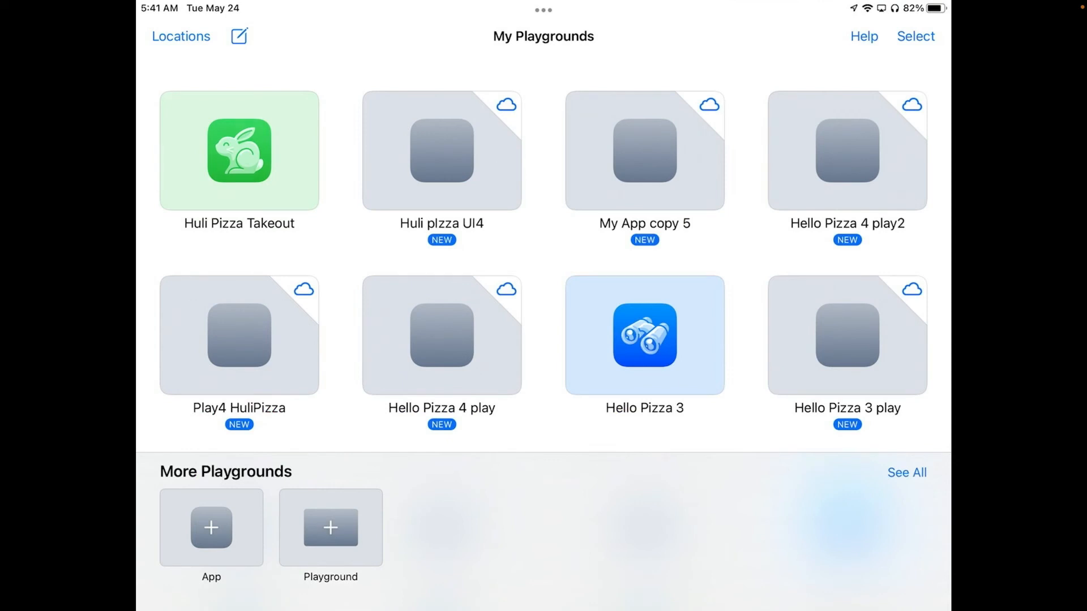
double_click(239, 149)
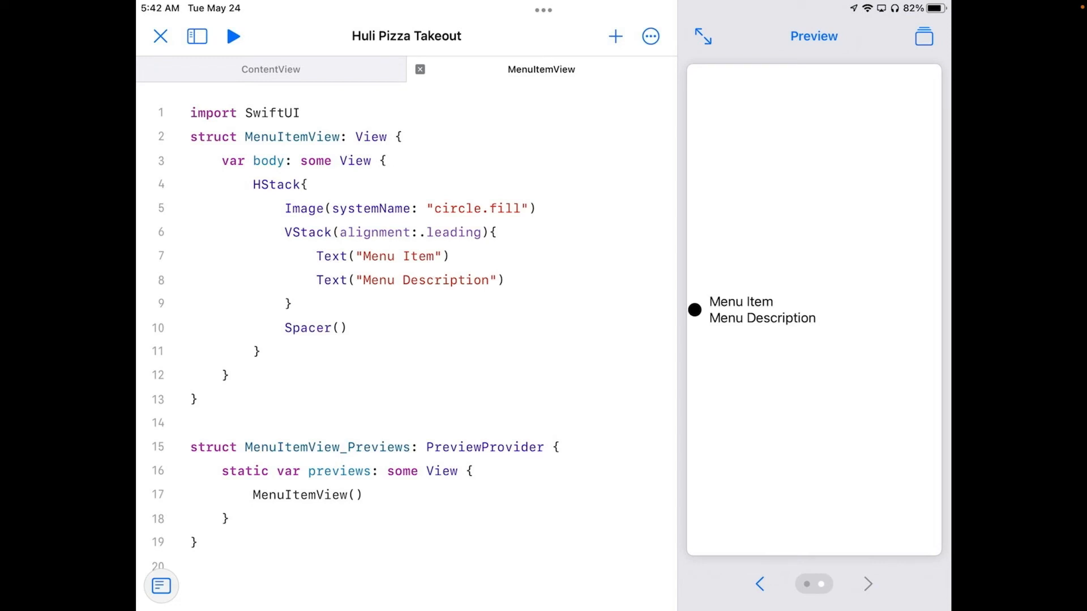
left_click(270, 69)
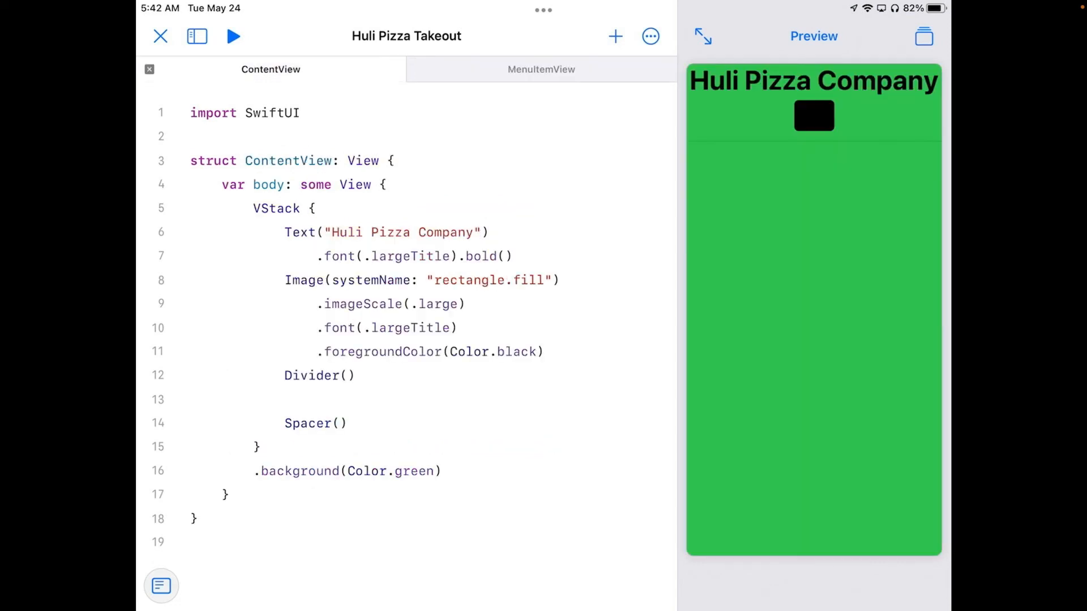
Call MenuItemView() twice below Divider() so the preview shows two Menu Item rows.
left_click(284, 398)
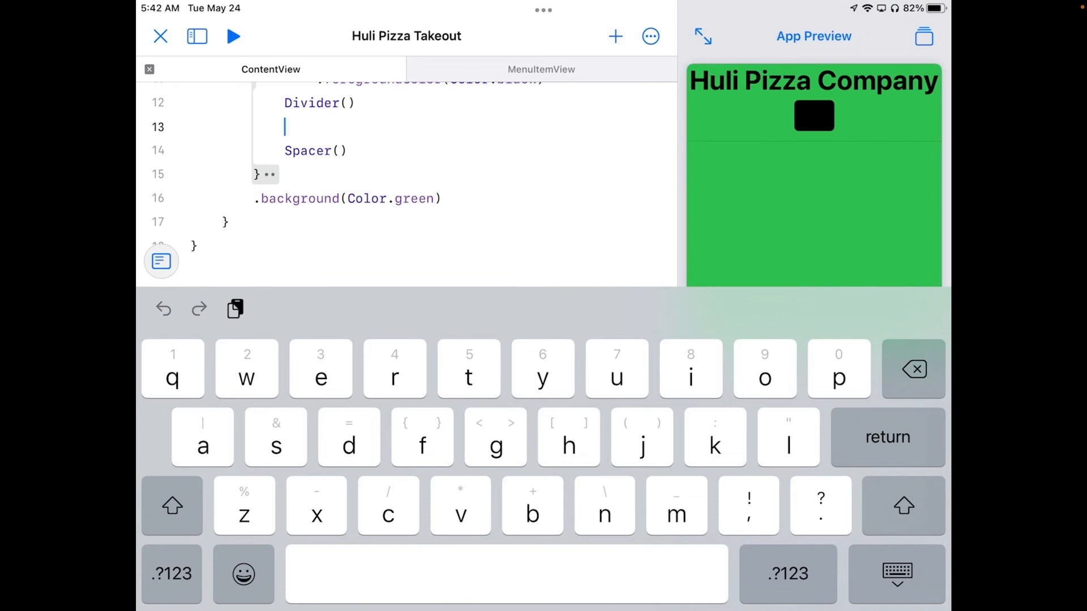
type("MenuItemView(")
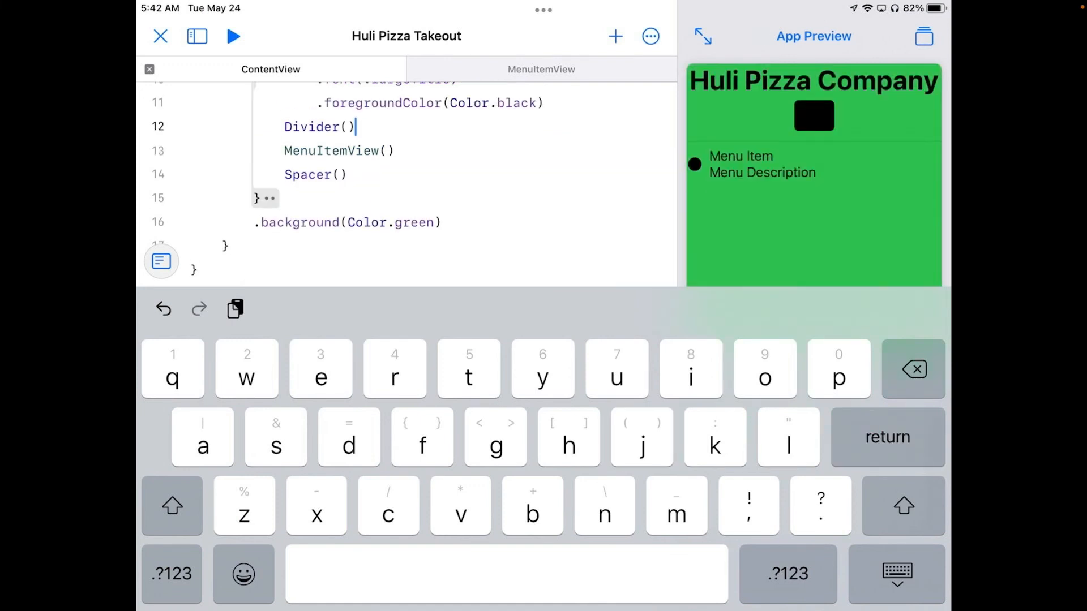
key("return")
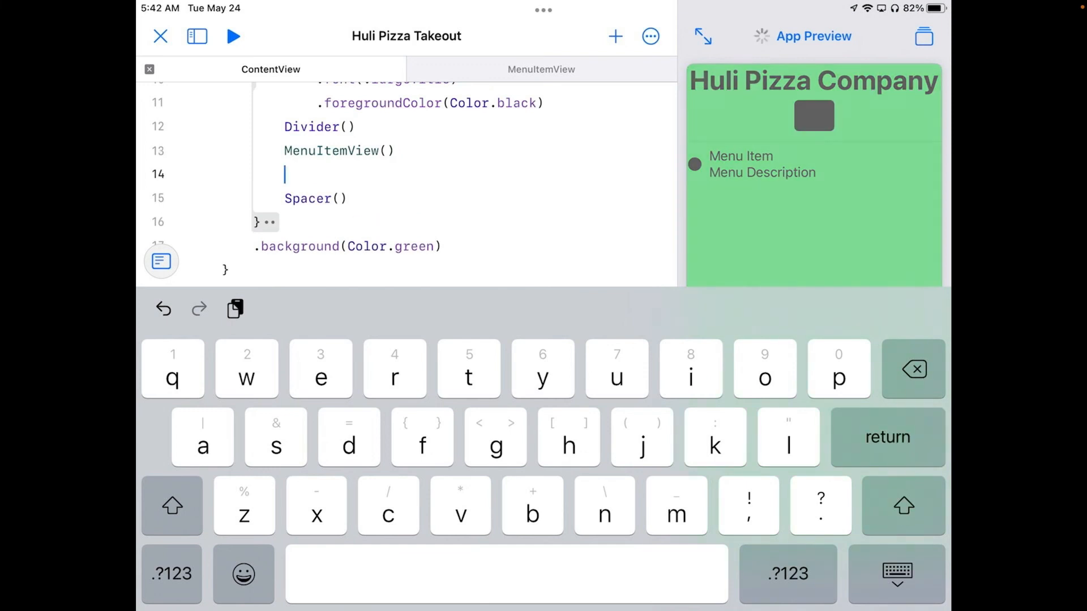
type("M")
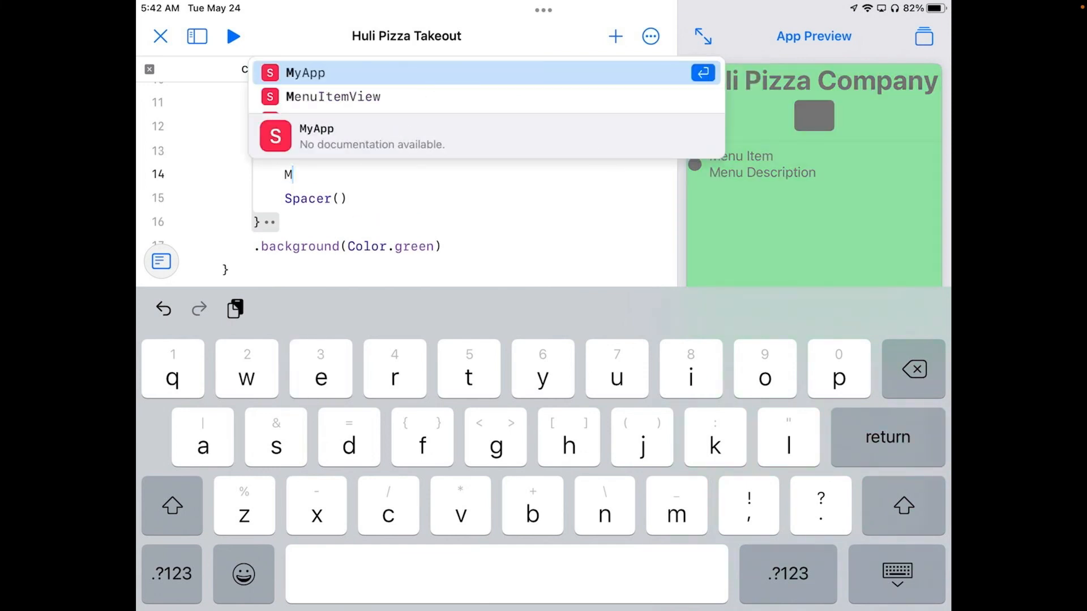
type("enuItemView(")
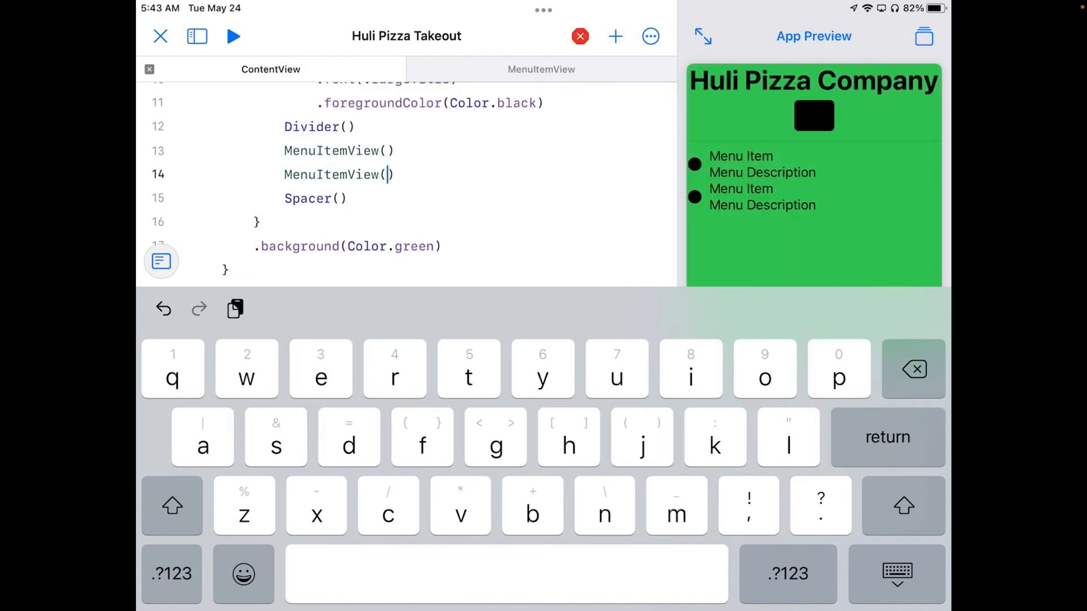
left_click(580, 36)
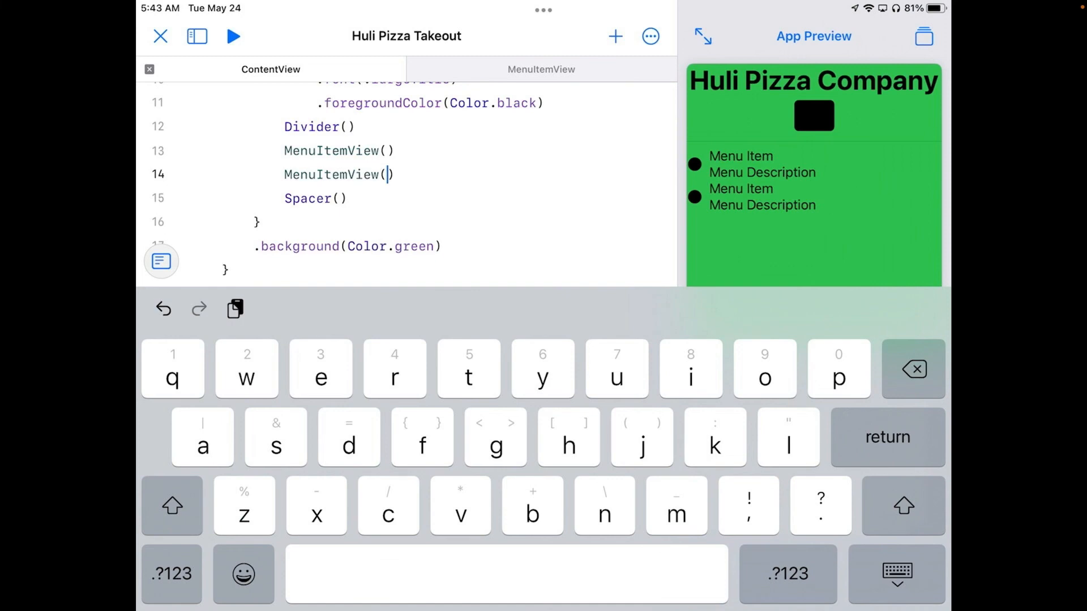